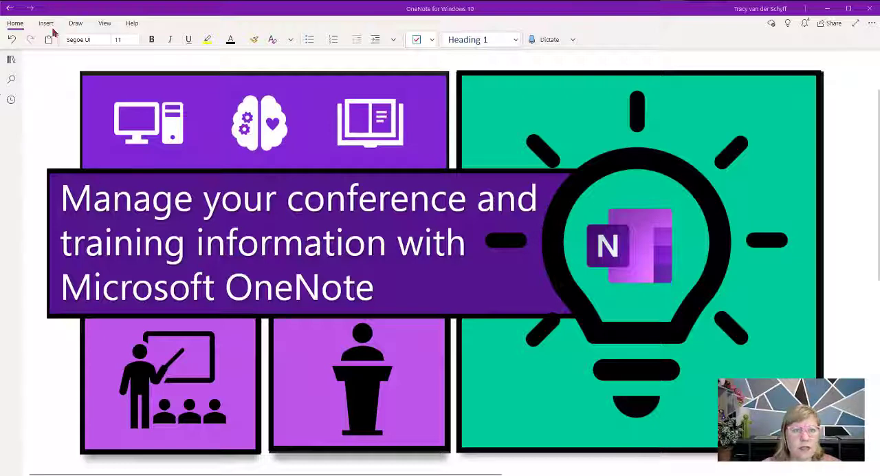
Step: Show the page list and scroll through the ESPC20 Conference Details keynote banner and welcome e-mail
{"action": "left_click", "coordinate": [8, 59]}
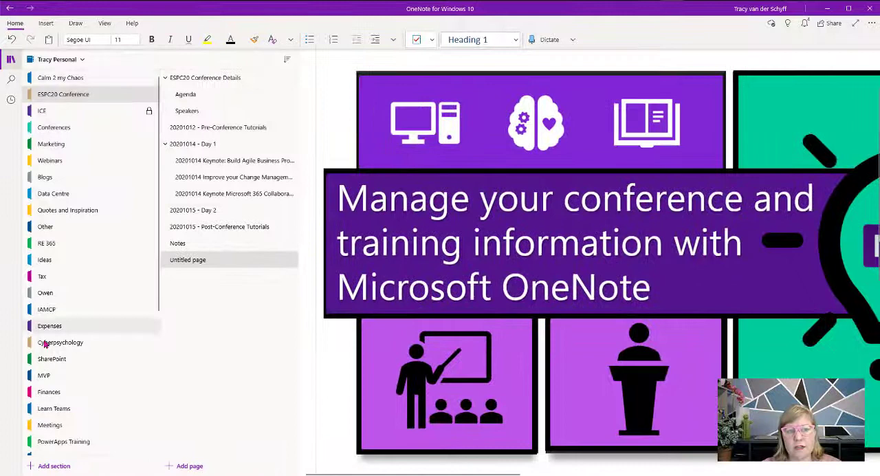
{"action": "mouse_move", "coordinate": [93, 102]}
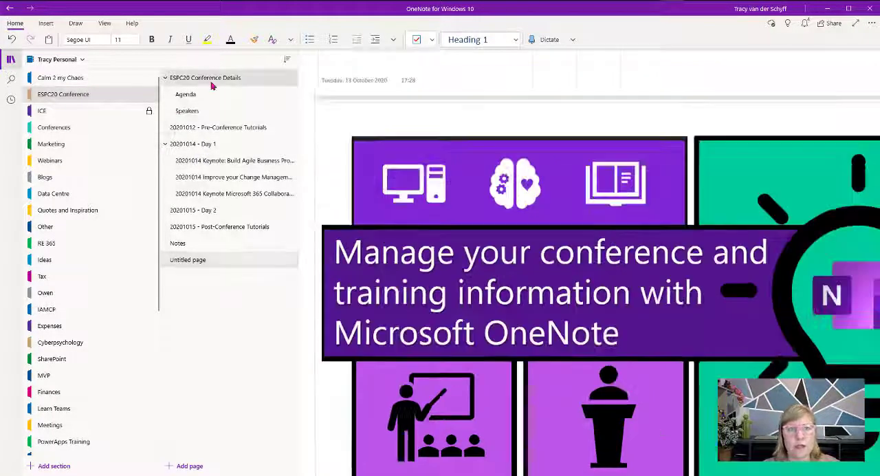
{"action": "left_click", "coordinate": [203, 78]}
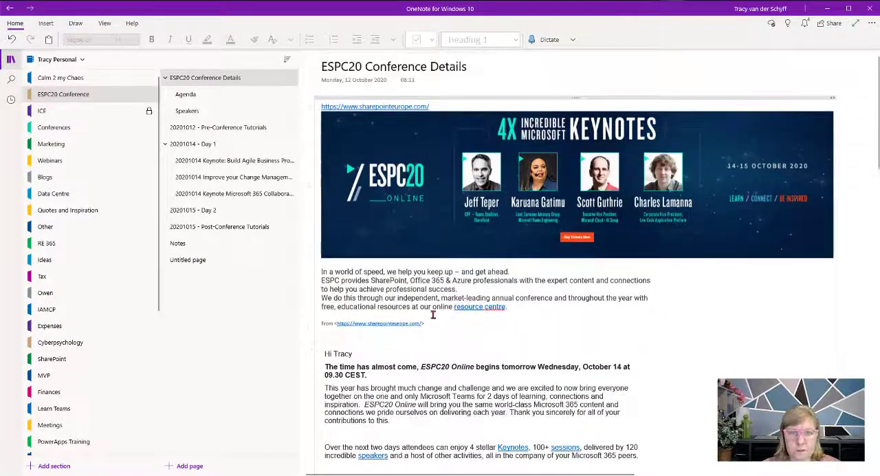
{"action": "scroll", "scroll_direction": "down", "scroll_amount": 3}
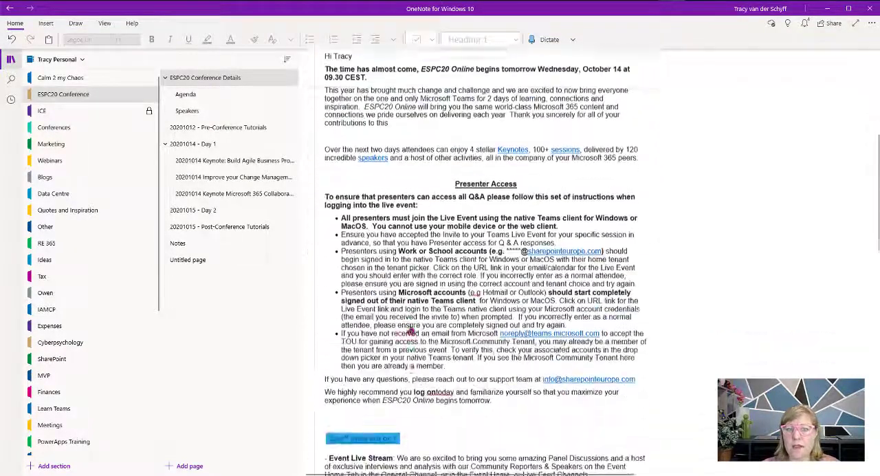
{"action": "scroll", "scroll_direction": "down", "scroll_amount": 3}
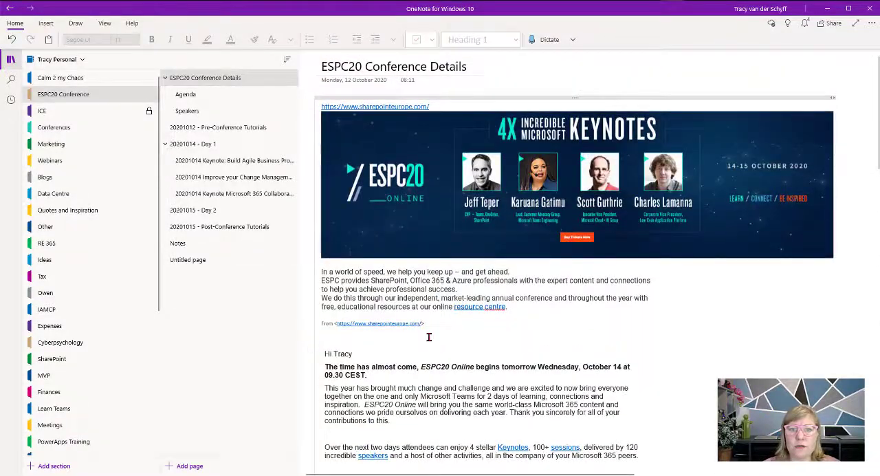
Step: Return from the browser to the Agenda page and review its schedule link and timetable printout
{"action": "scroll", "scroll_direction": "down", "scroll_amount": 3}
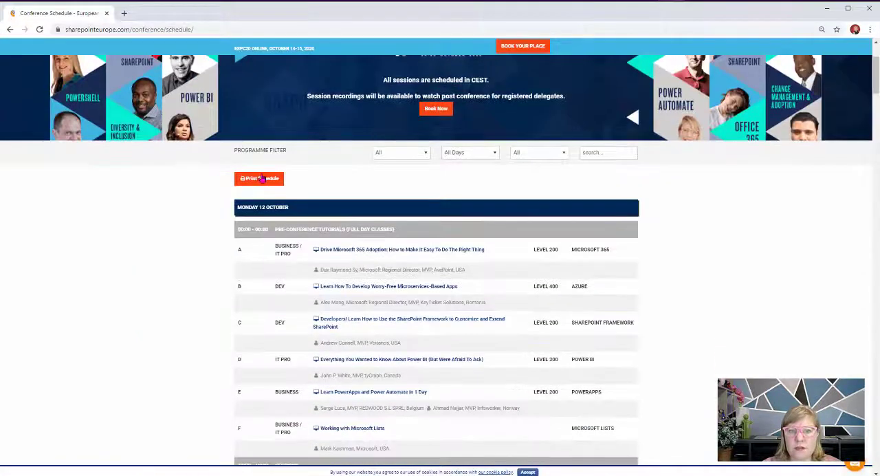
{"action": "mouse_move", "coordinate": [169, 281]}
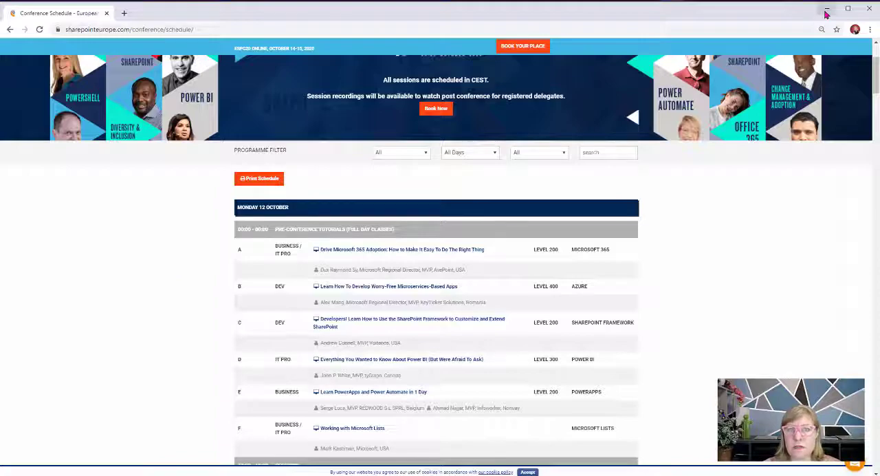
{"action": "key", "text": "alt+tab"}
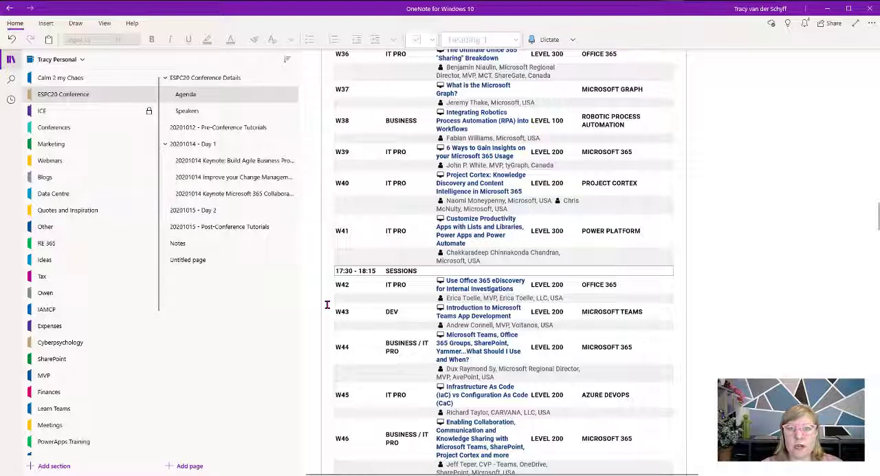
{"action": "mouse_move", "coordinate": [322, 303]}
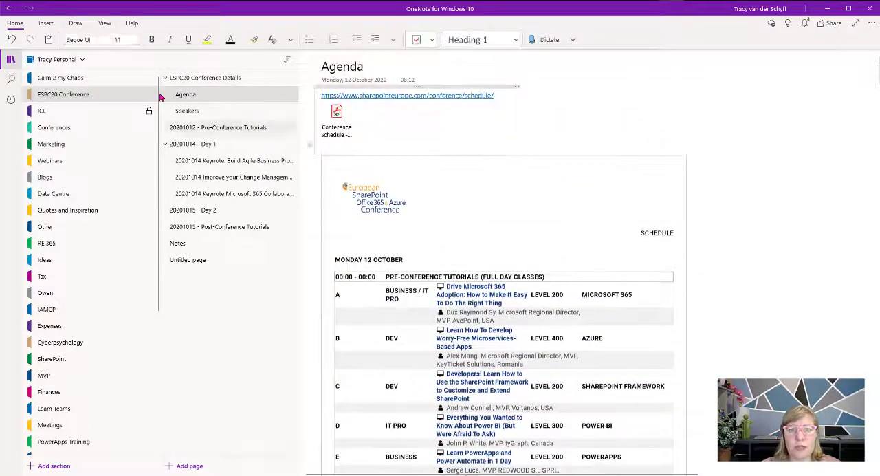
{"action": "left_click", "coordinate": [47, 22]}
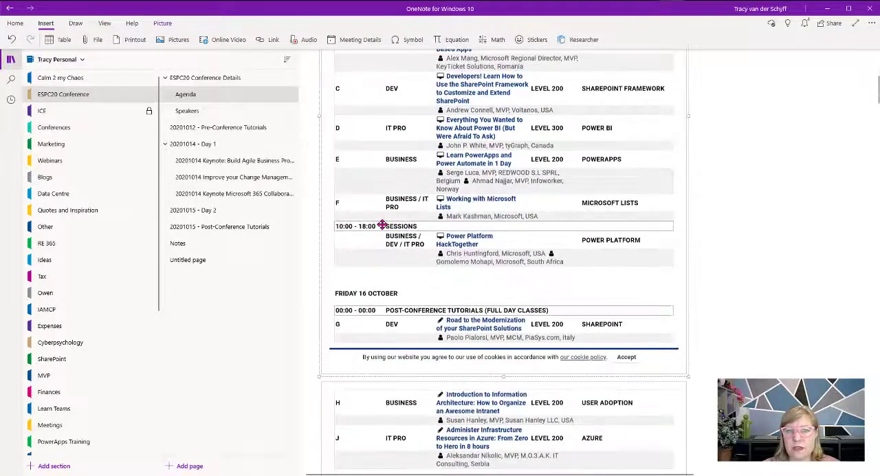
{"action": "scroll", "scroll_direction": "up", "scroll_amount": 3}
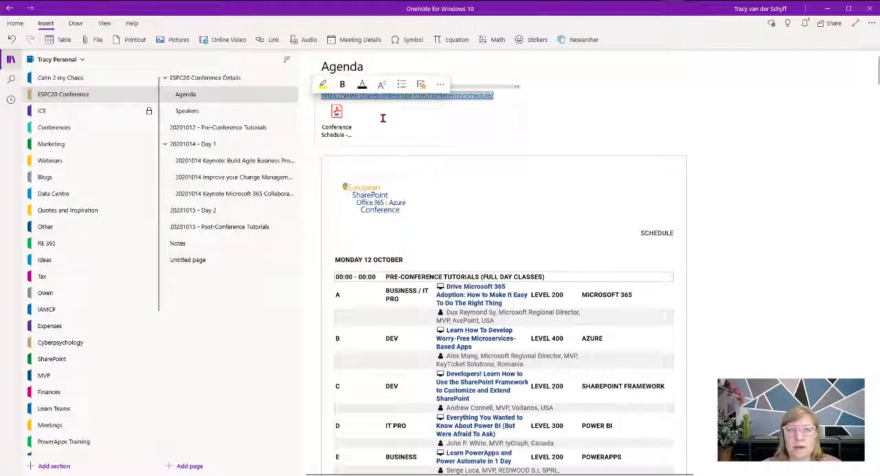
Step: Switch to the Speakers page with the speakers link and photo grid
{"action": "left_click", "coordinate": [187, 110]}
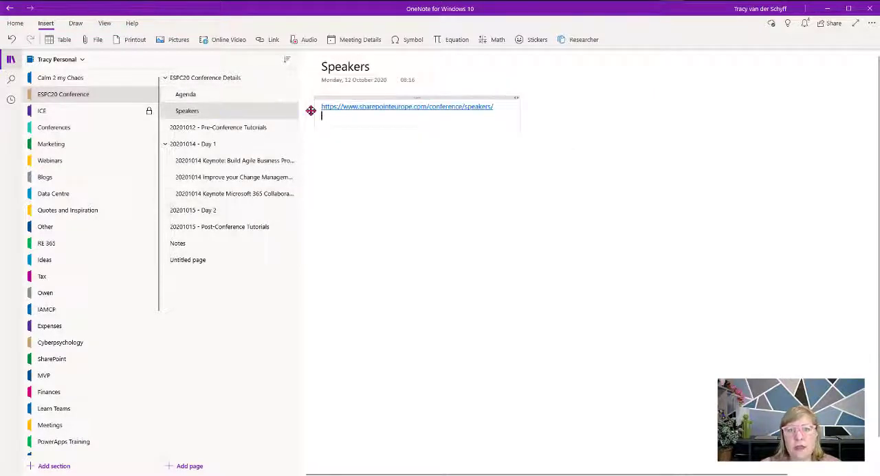
{"action": "mouse_move", "coordinate": [231, 113]}
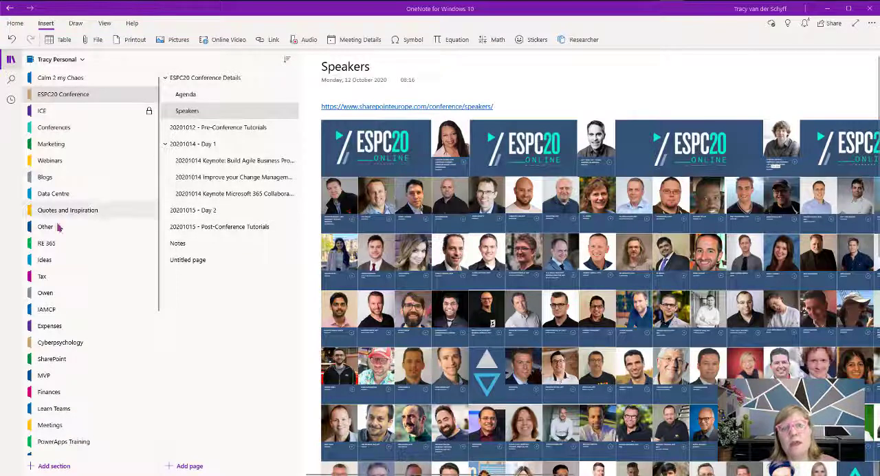
{"action": "mouse_move", "coordinate": [203, 168]}
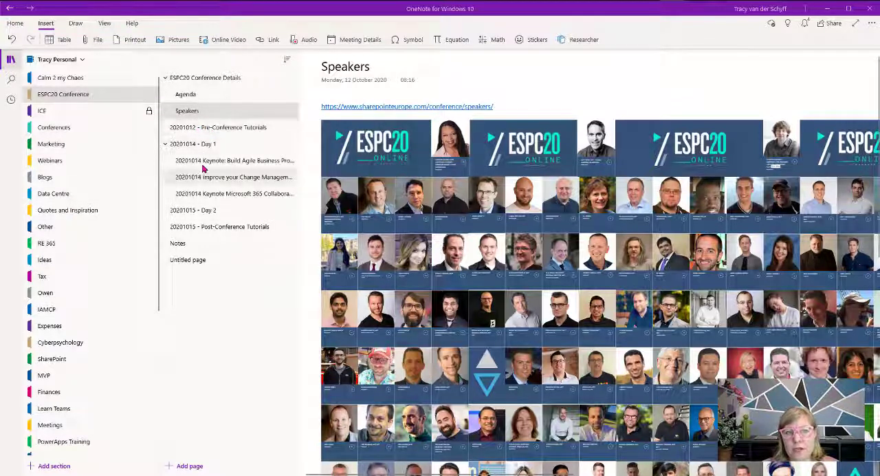
{"action": "mouse_move", "coordinate": [204, 192]}
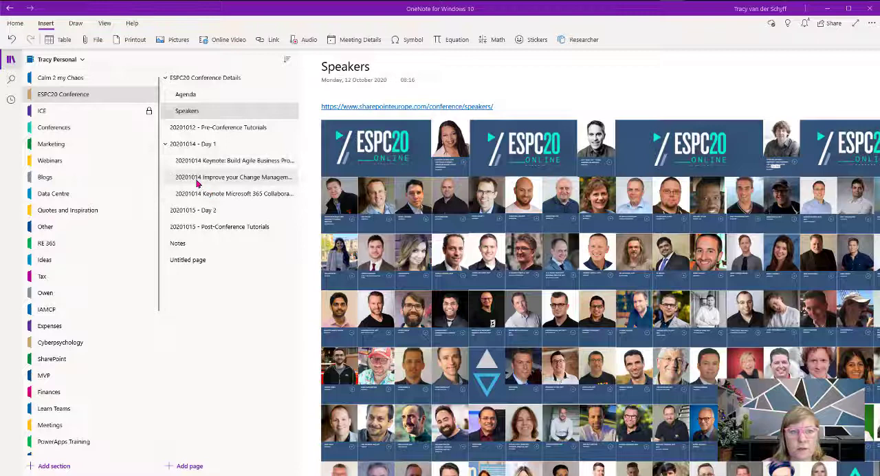
{"action": "mouse_move", "coordinate": [204, 184]}
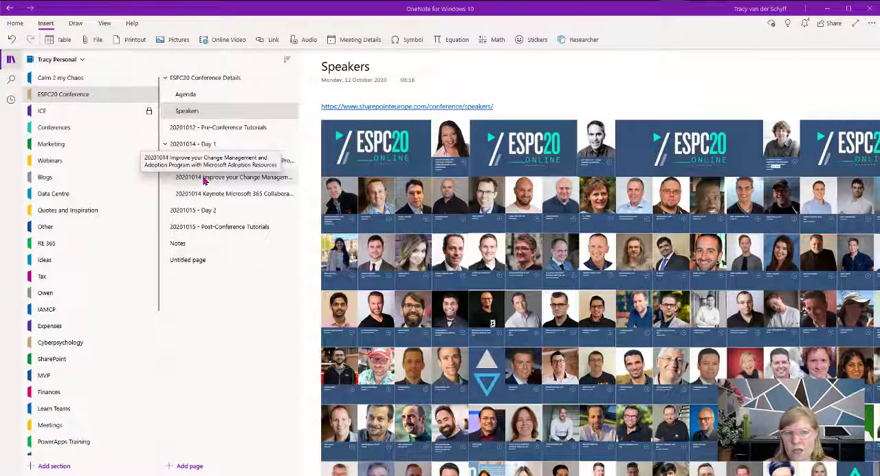
Step: Browse the Day 1 and keynote pages, ending on the change management session's speaker details and notes checklist
{"action": "left_click", "coordinate": [231, 176]}
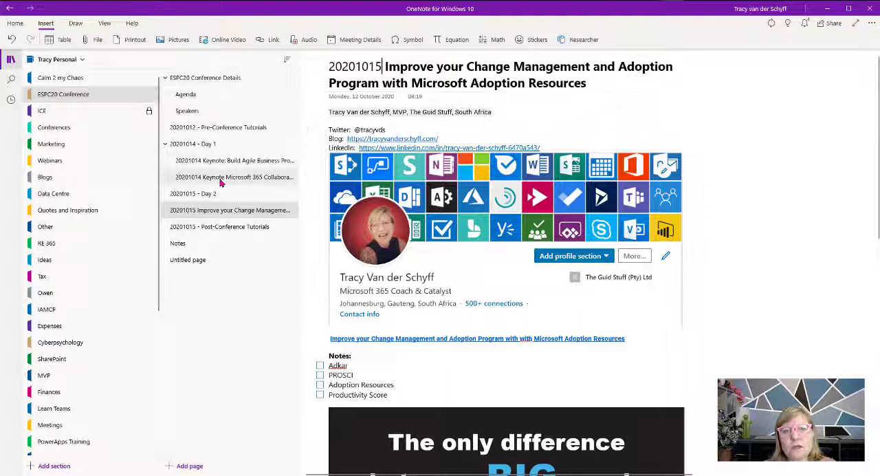
{"action": "left_click", "coordinate": [193, 143]}
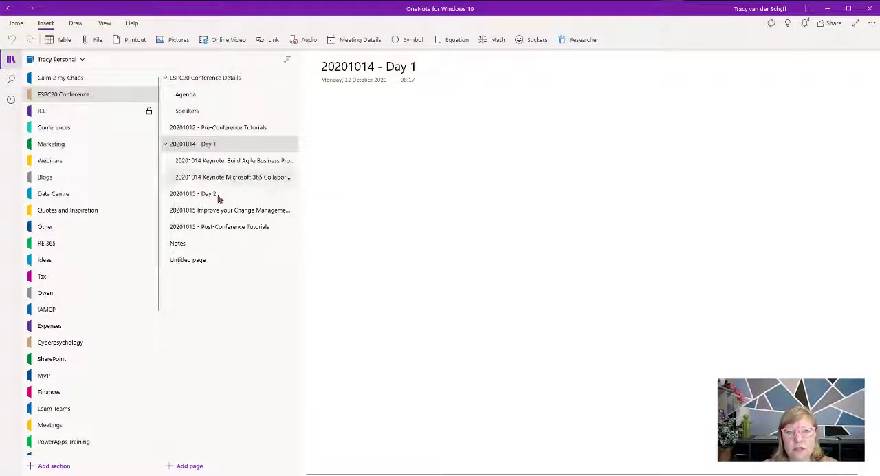
{"action": "left_click", "coordinate": [233, 159]}
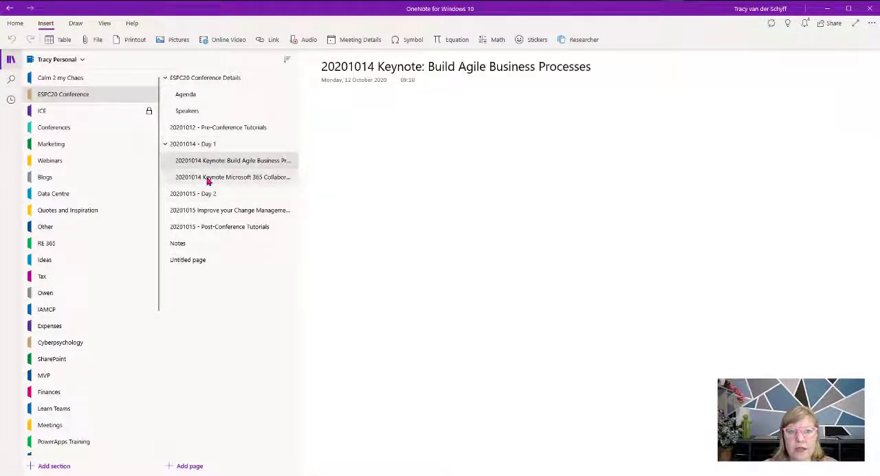
{"action": "left_click", "coordinate": [233, 176]}
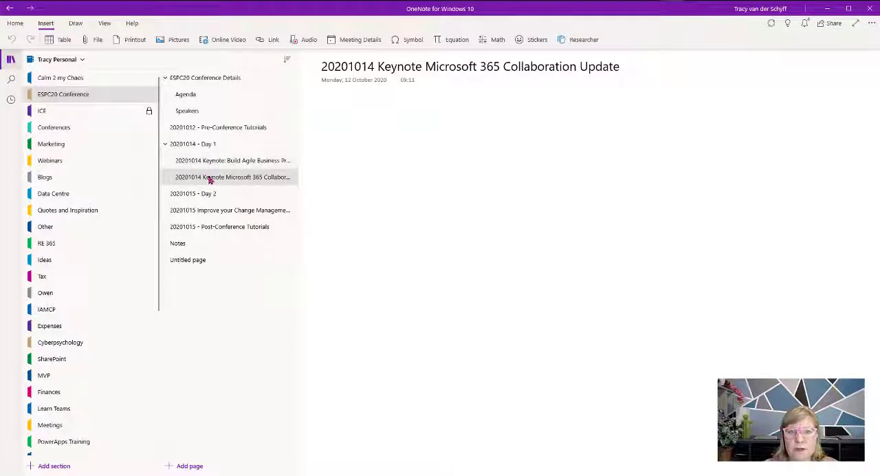
{"action": "left_click", "coordinate": [228, 209]}
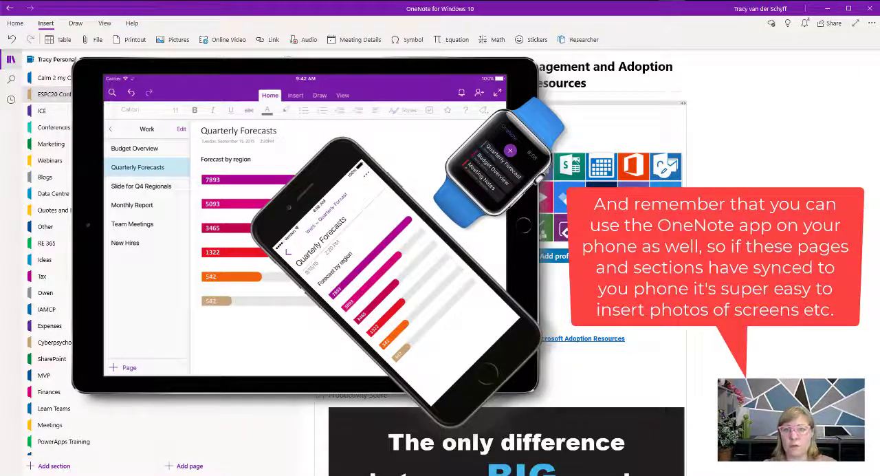
{"action": "scroll", "scroll_direction": "down", "scroll_amount": 3}
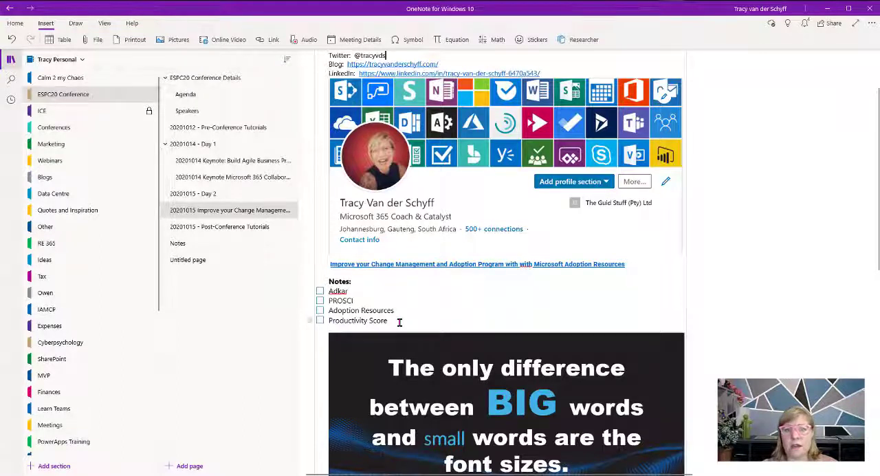
{"action": "scroll", "scroll_direction": "down", "scroll_amount": 3}
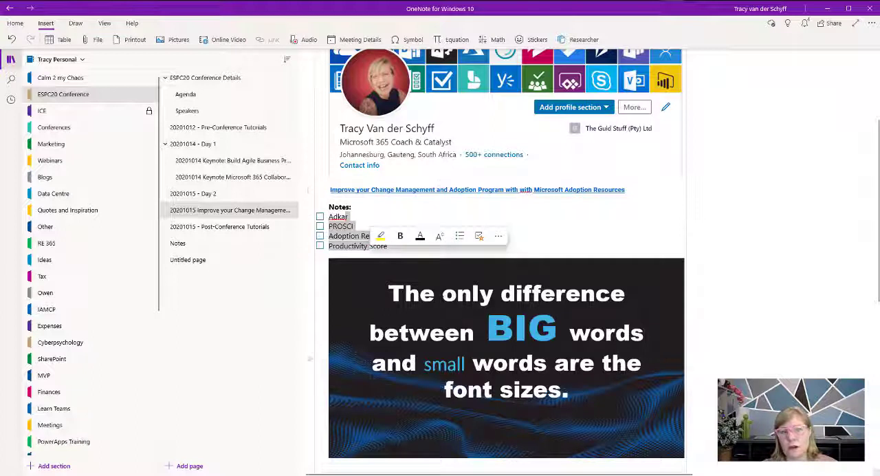
{"action": "mouse_move", "coordinate": [241, 209]}
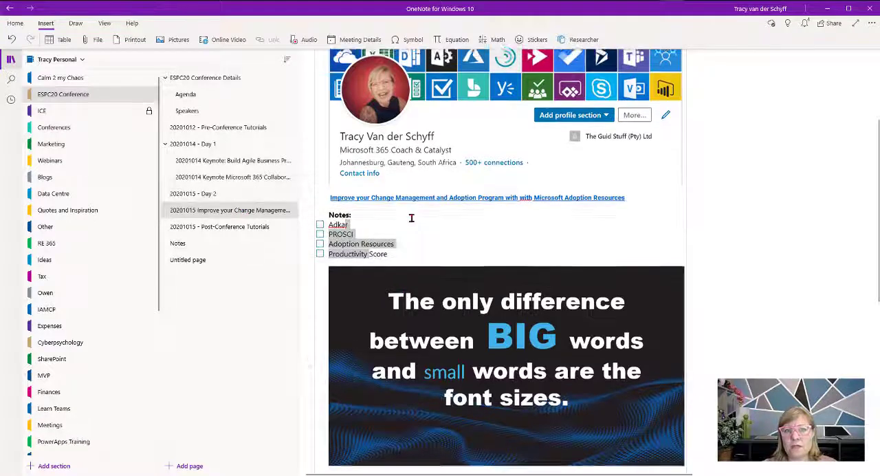
Step: Review the Speakers page and both 20201014 keynote pages, Build Agile Business Processes and Microsoft 365 Collaboration Update
{"action": "left_click", "coordinate": [187, 110]}
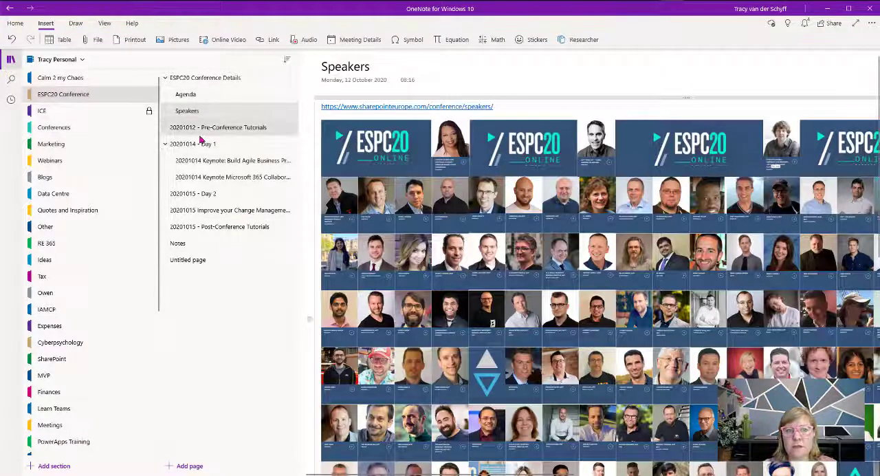
{"action": "left_click", "coordinate": [232, 160]}
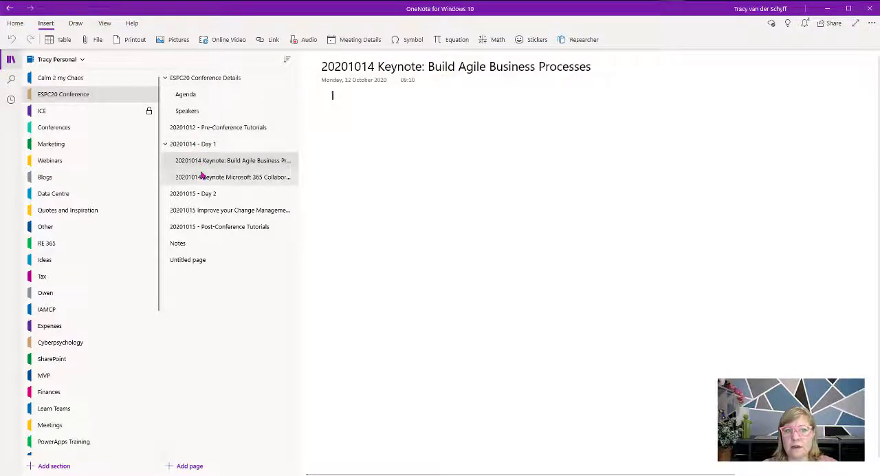
{"action": "left_click", "coordinate": [234, 176]}
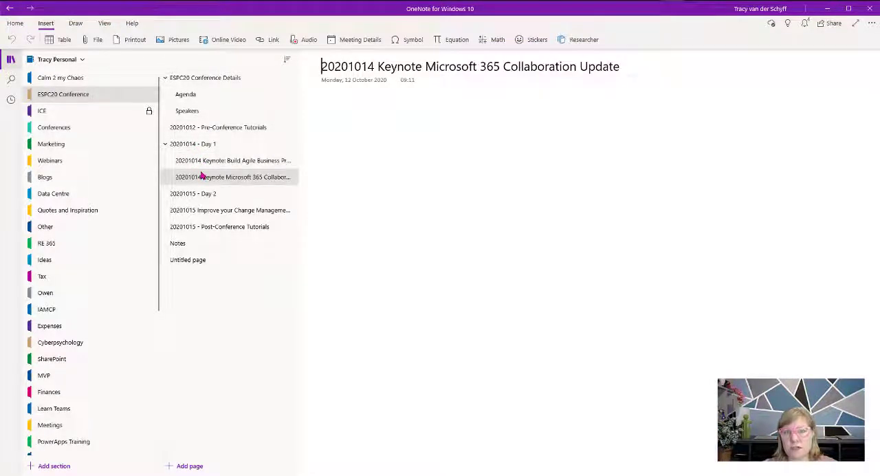
{"action": "left_click", "coordinate": [233, 159]}
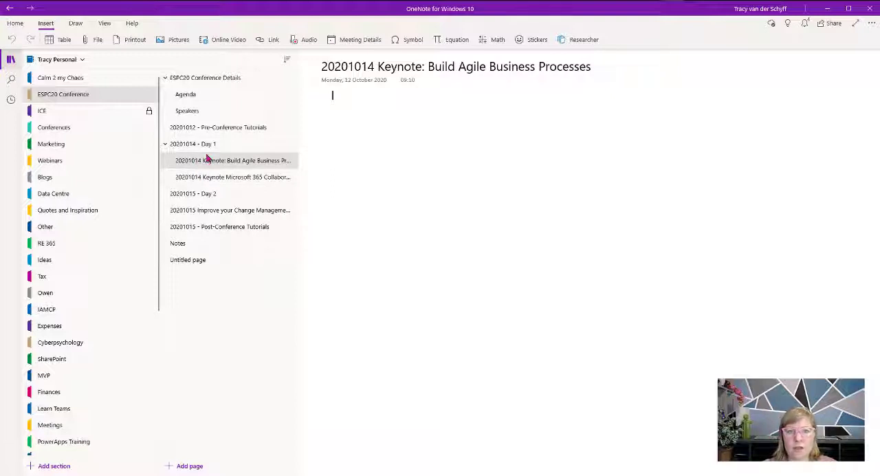
{"action": "left_click", "coordinate": [232, 176]}
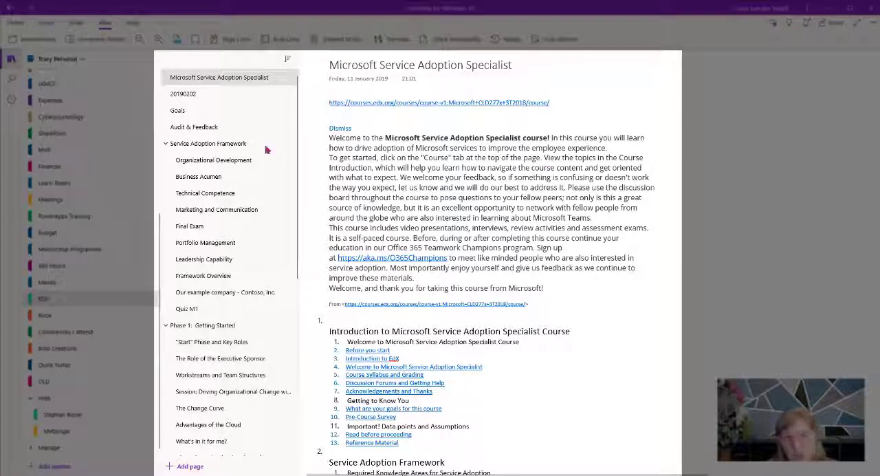
{"action": "mouse_move", "coordinate": [215, 137]}
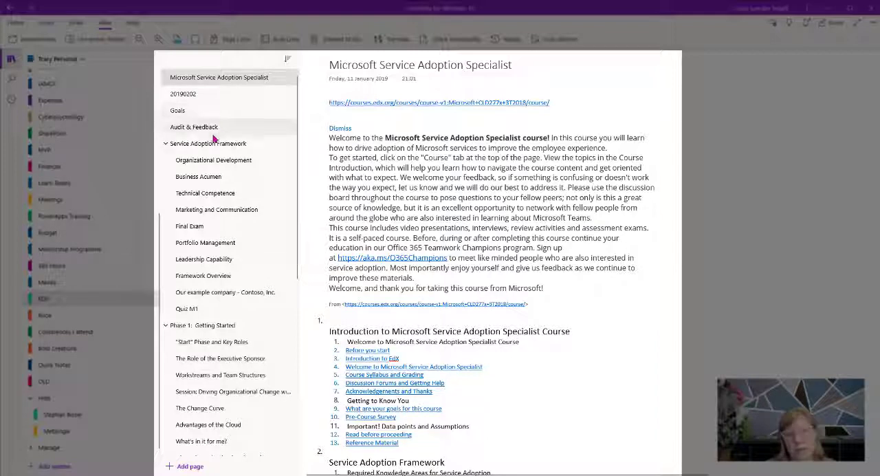
{"action": "mouse_move", "coordinate": [235, 223]}
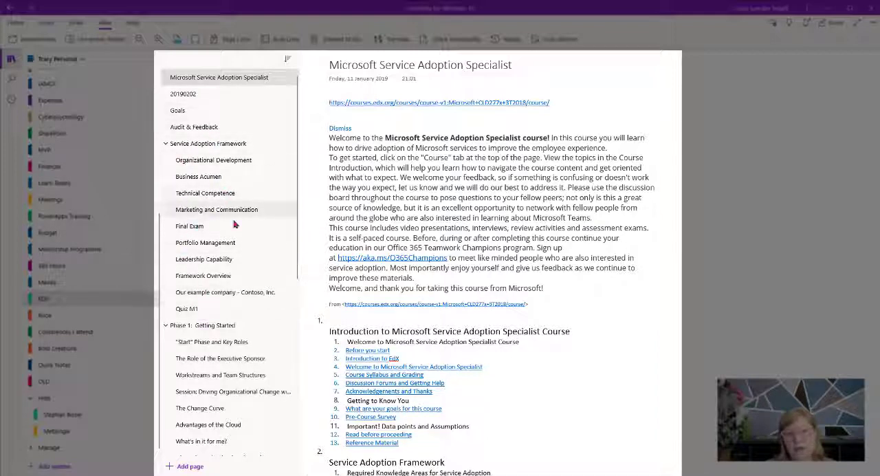
Step: Scroll the Microsoft 365 Collaboration Update keynote's session description screenshot and speaker photo
{"action": "scroll", "scroll_direction": "down", "scroll_amount": 3}
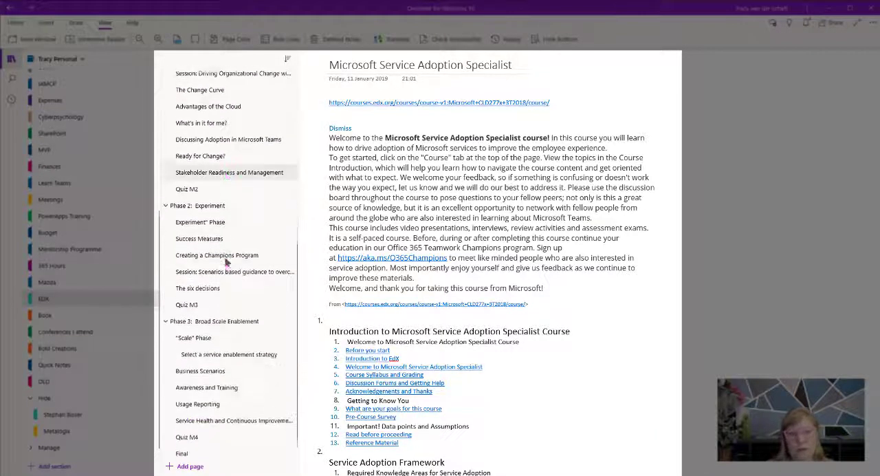
{"action": "scroll", "scroll_direction": "down", "scroll_amount": 3}
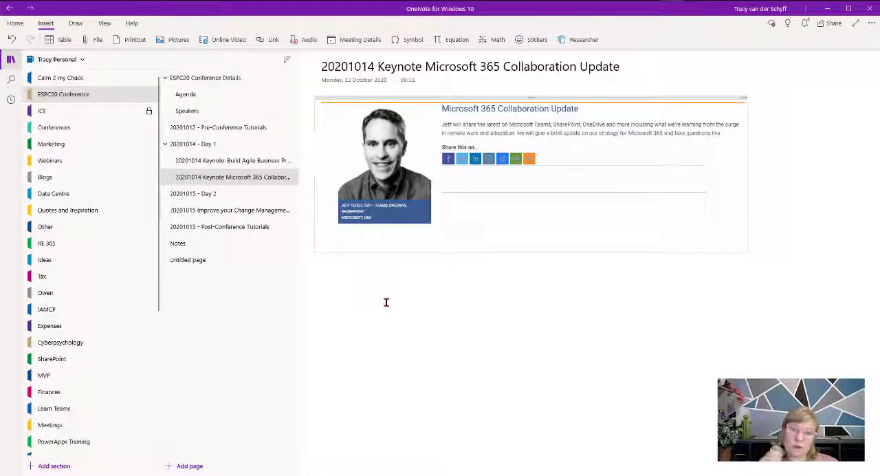
Step: Switch to the Untitled banner page and collapse the notebook and page panes for full width
{"action": "left_click", "coordinate": [323, 242]}
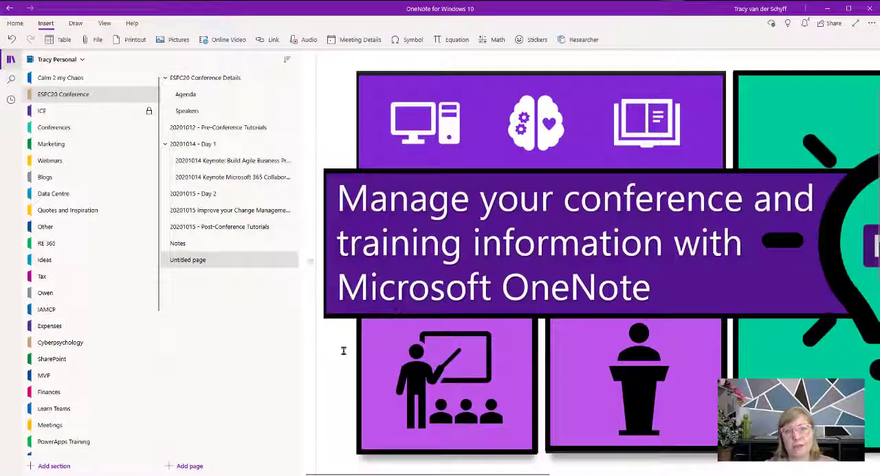
{"action": "left_click", "coordinate": [11, 59]}
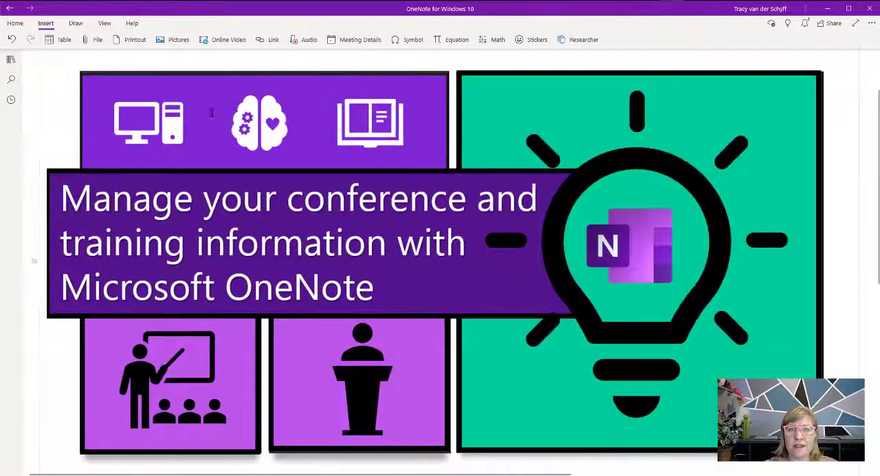